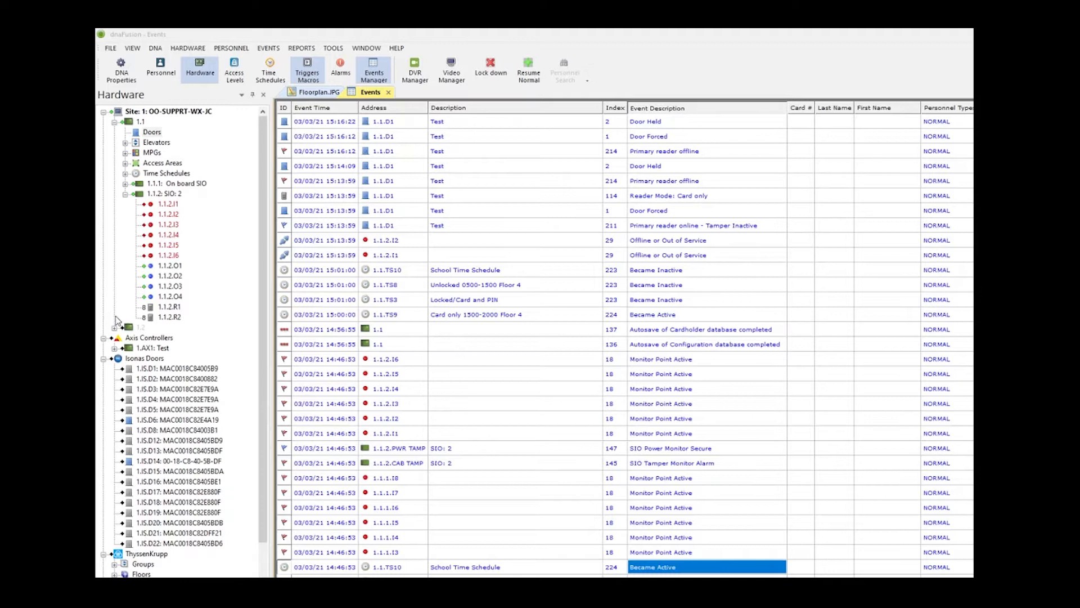
Add a new door with default settings on reader 1.1.2.R1 under the SIO 2 subcontroller.
right_click(141, 121)
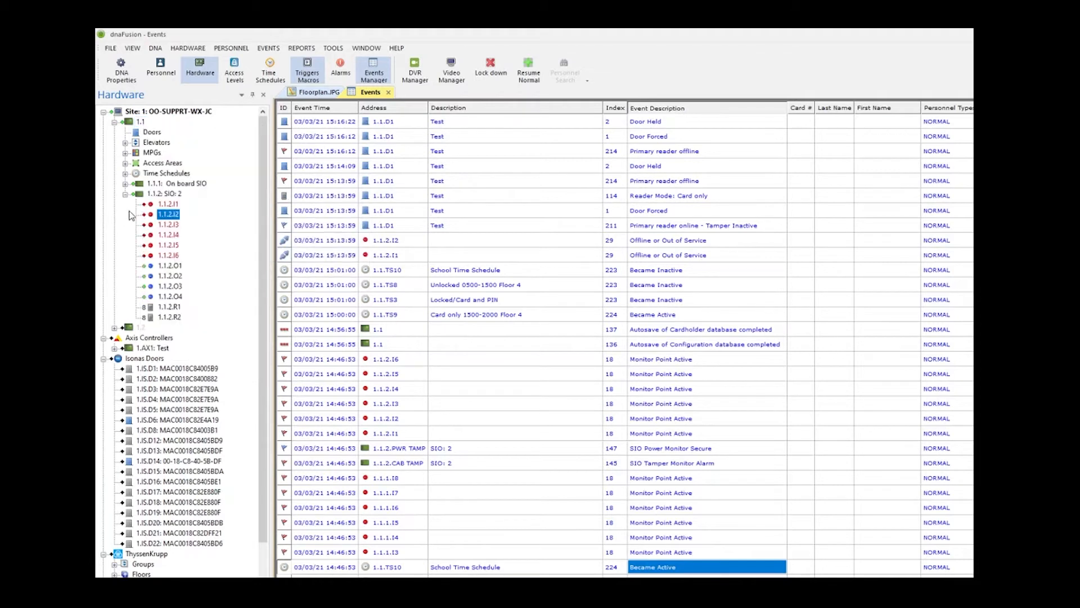
click(161, 193)
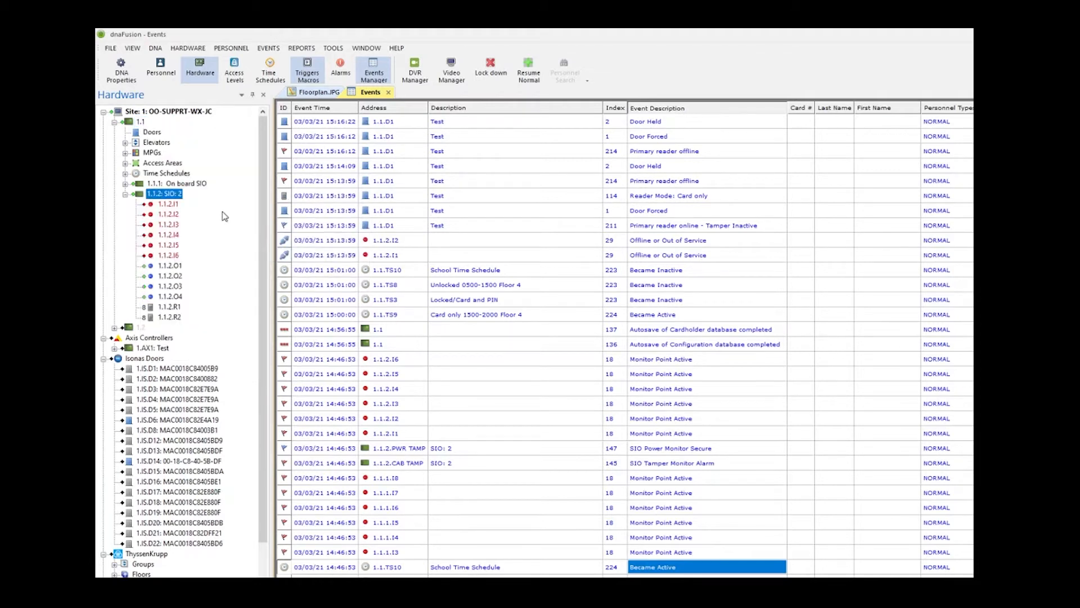
mouse_move(233, 221)
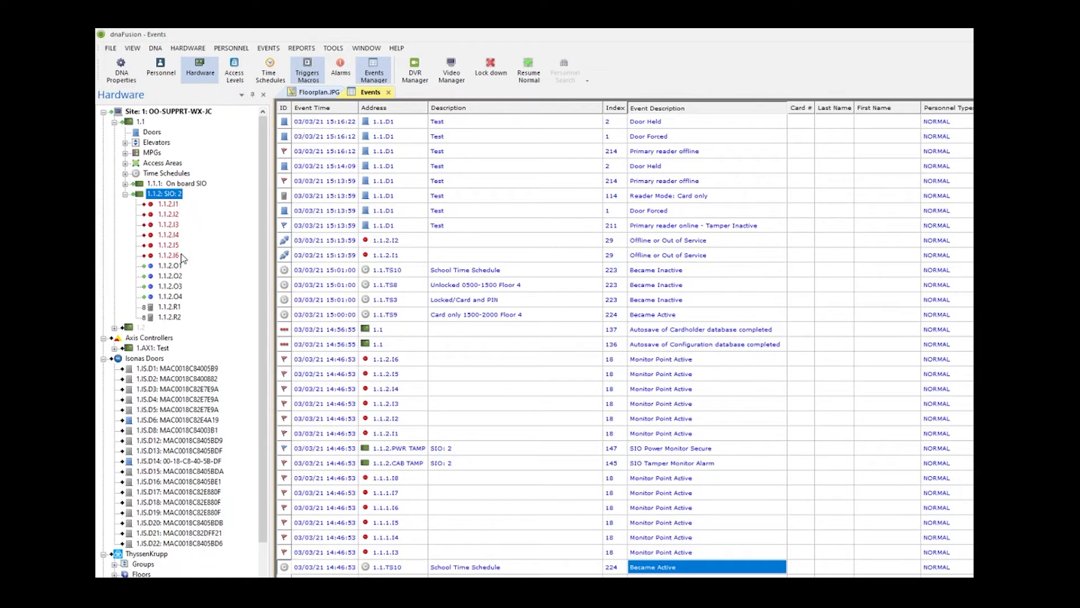
mouse_move(193, 312)
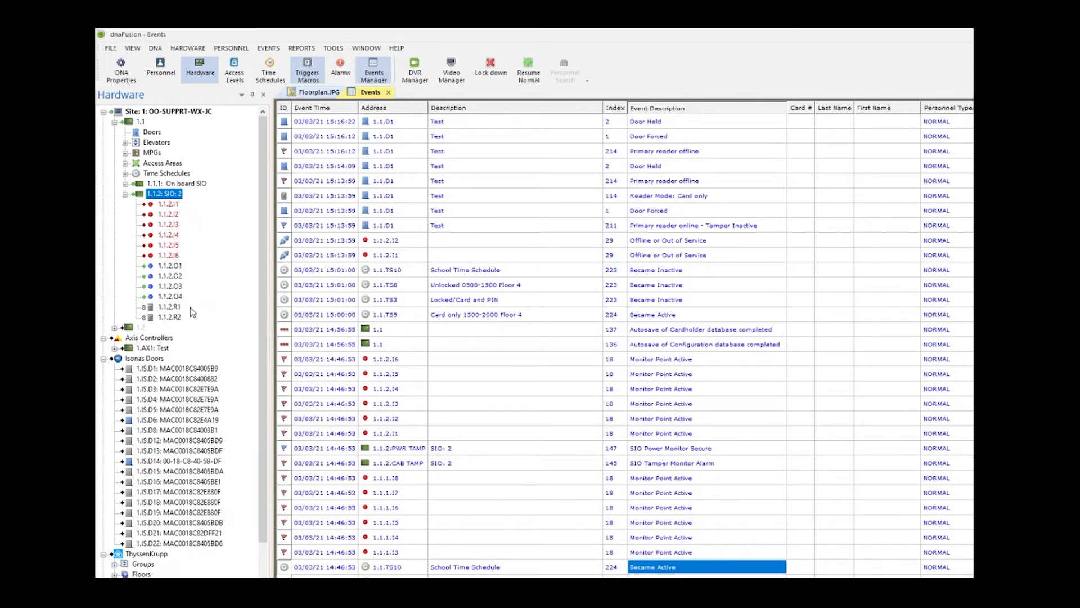
click(166, 306)
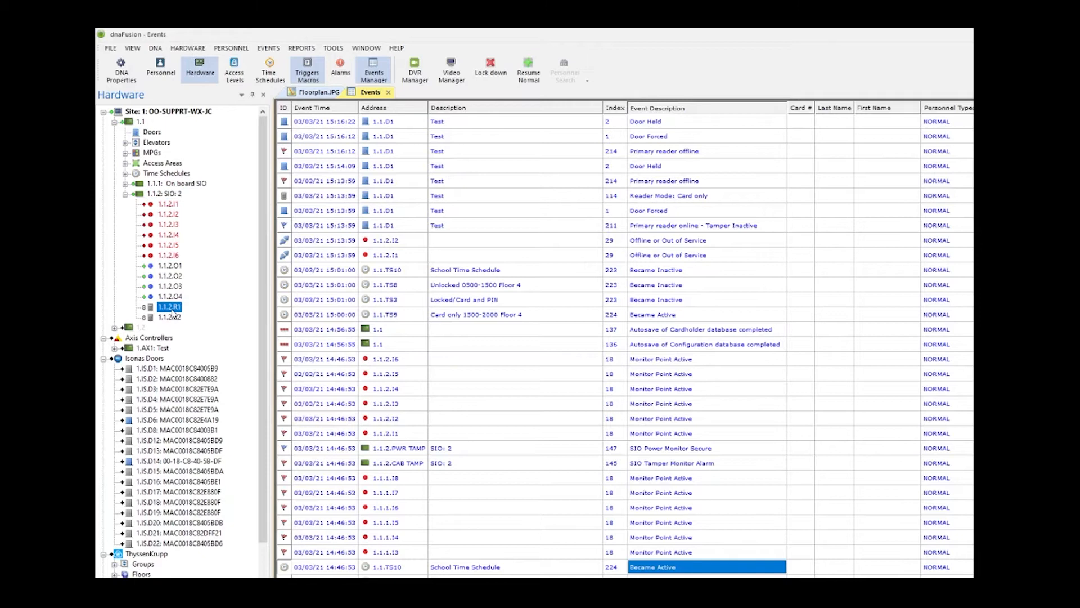
right_click(168, 306)
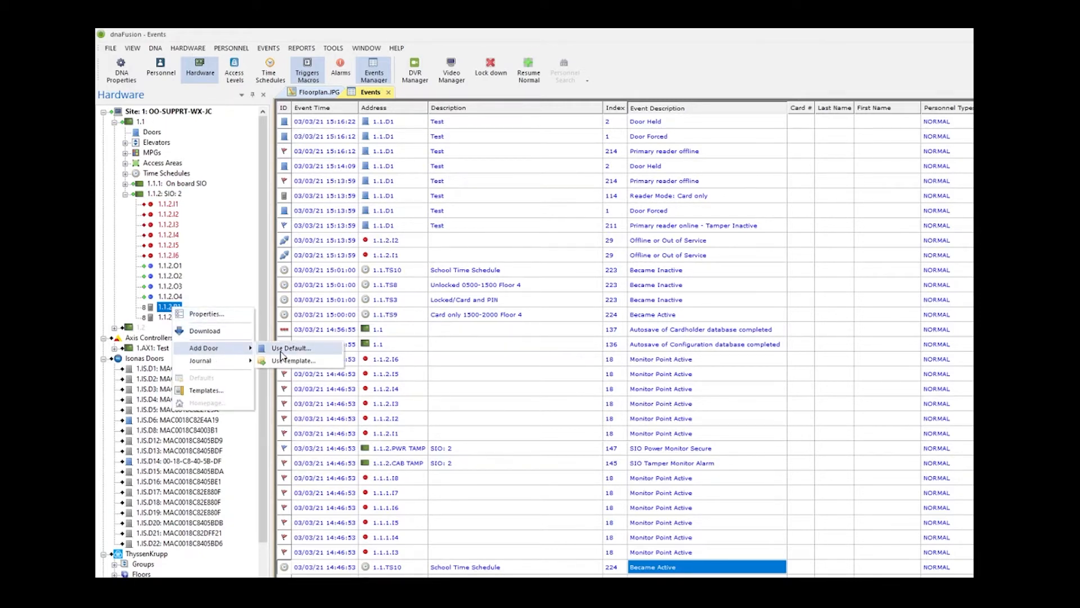
click(290, 348)
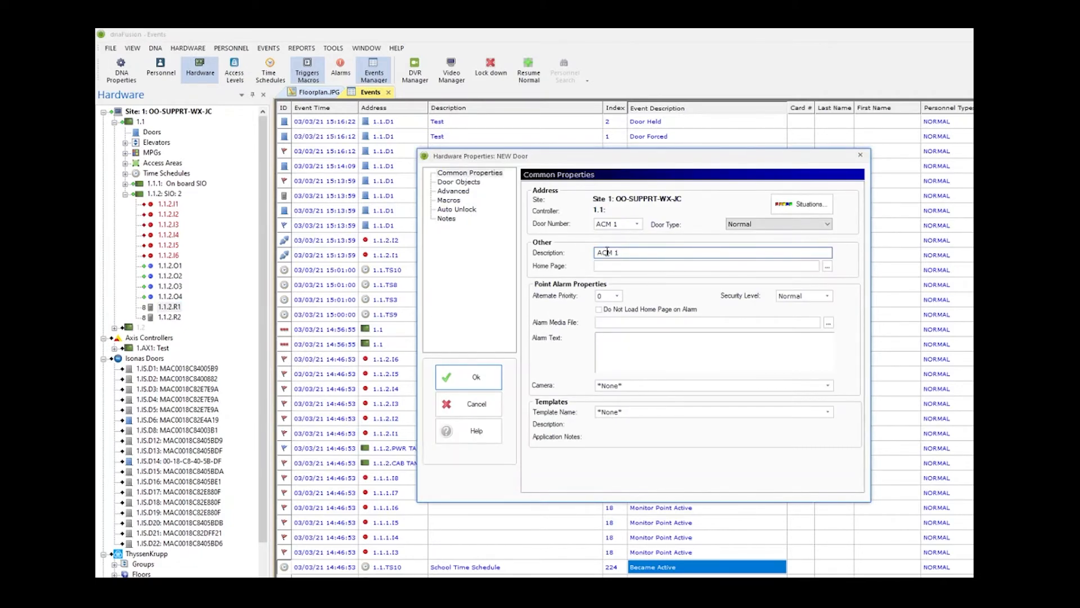
Describe the new door as 'Test' and bring up reader 1.1.2.R1's properties from Door Objects.
text(Test)
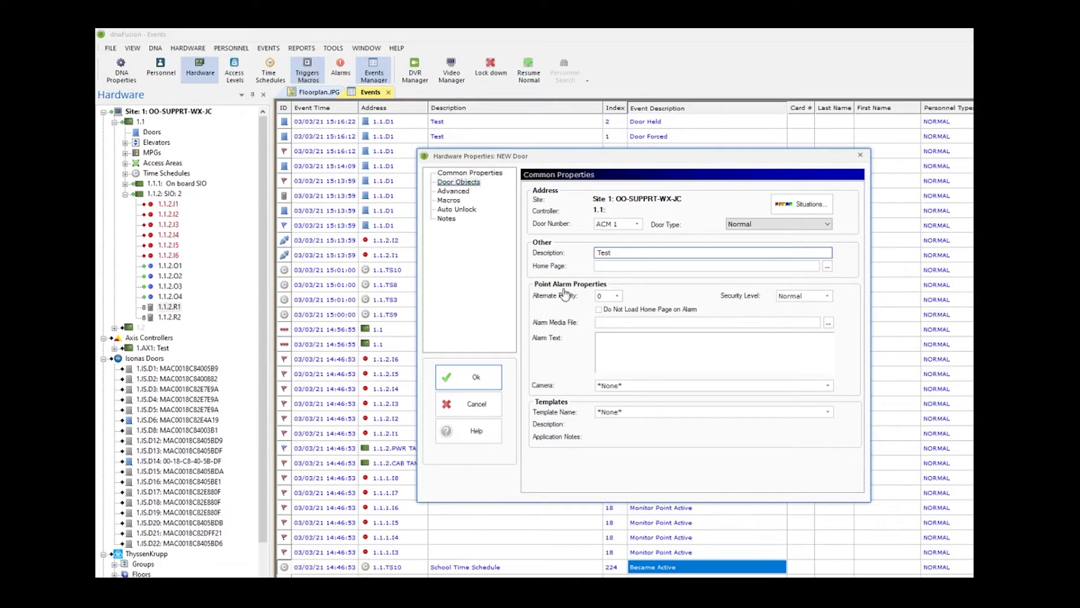
click(457, 183)
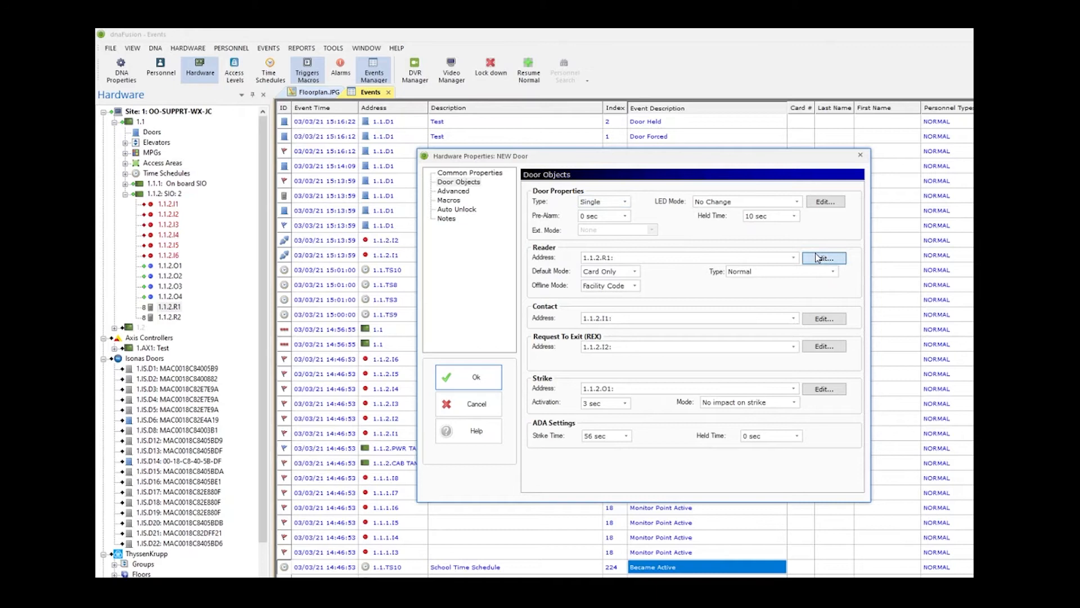
click(823, 257)
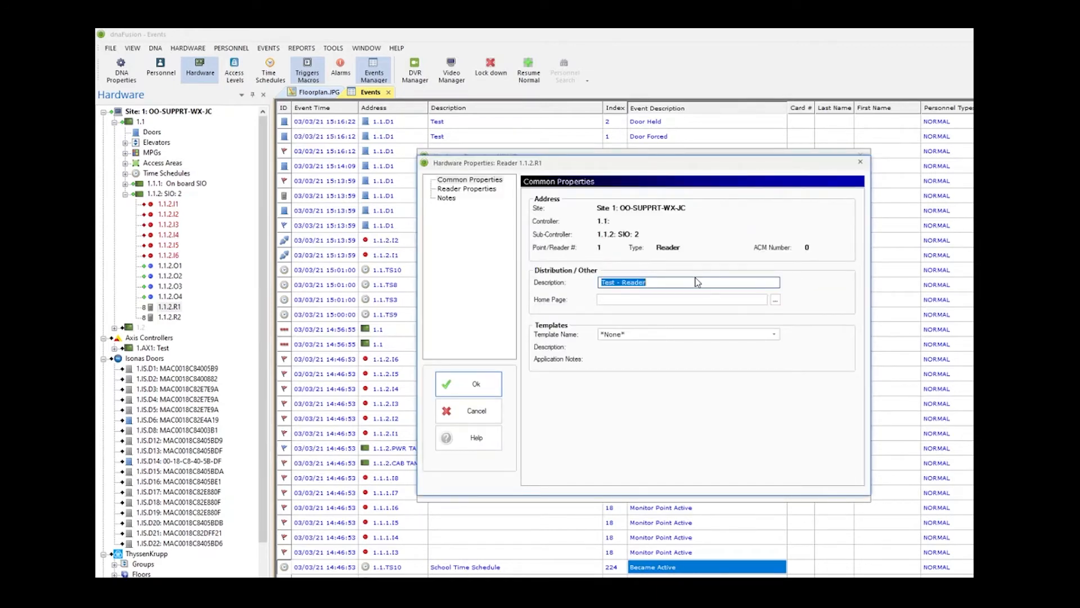
Review the reader's OSDP configuration and 2 Hughes ID 4-bit keypad mode settings.
click(466, 189)
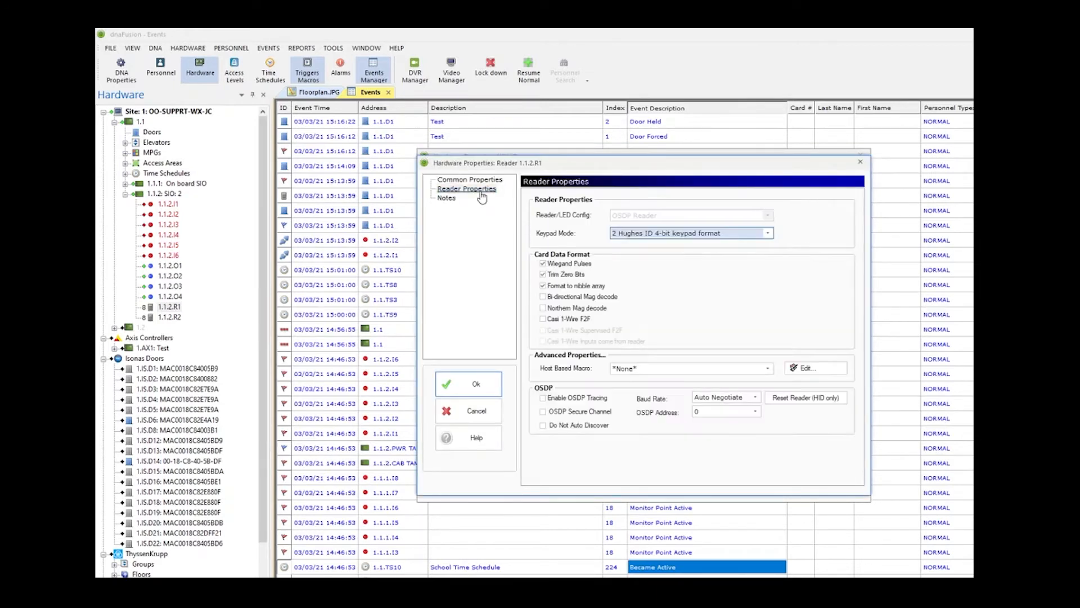
mouse_move(547, 226)
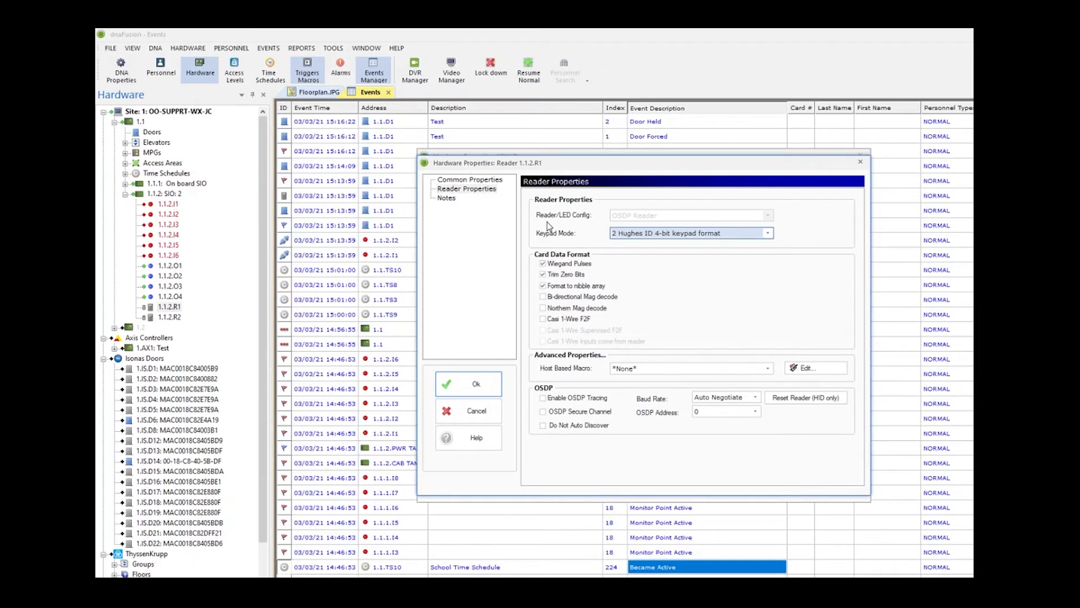
mouse_move(775, 253)
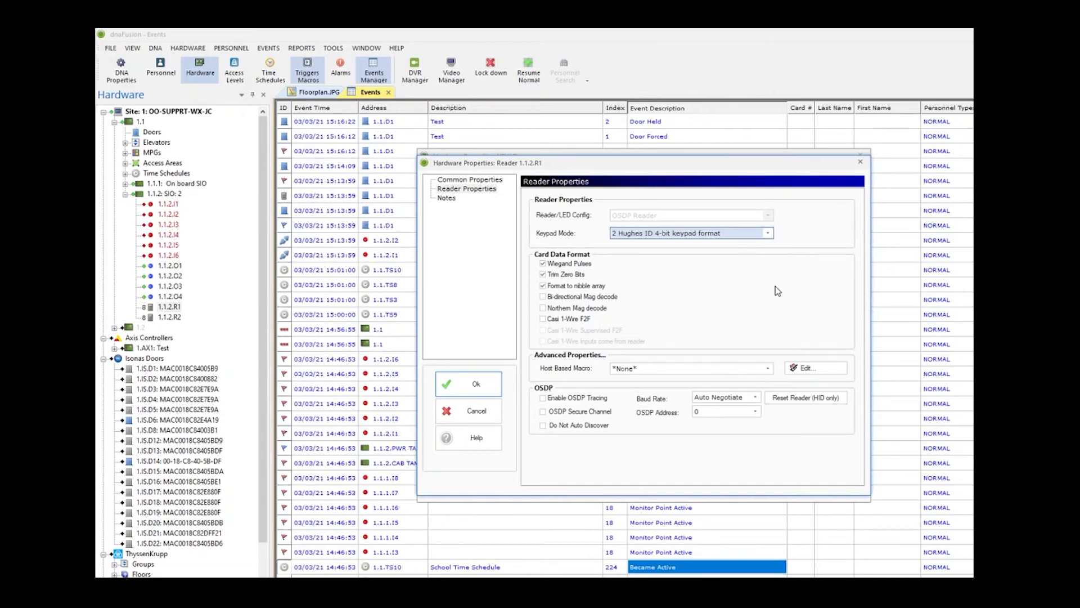
mouse_move(641, 403)
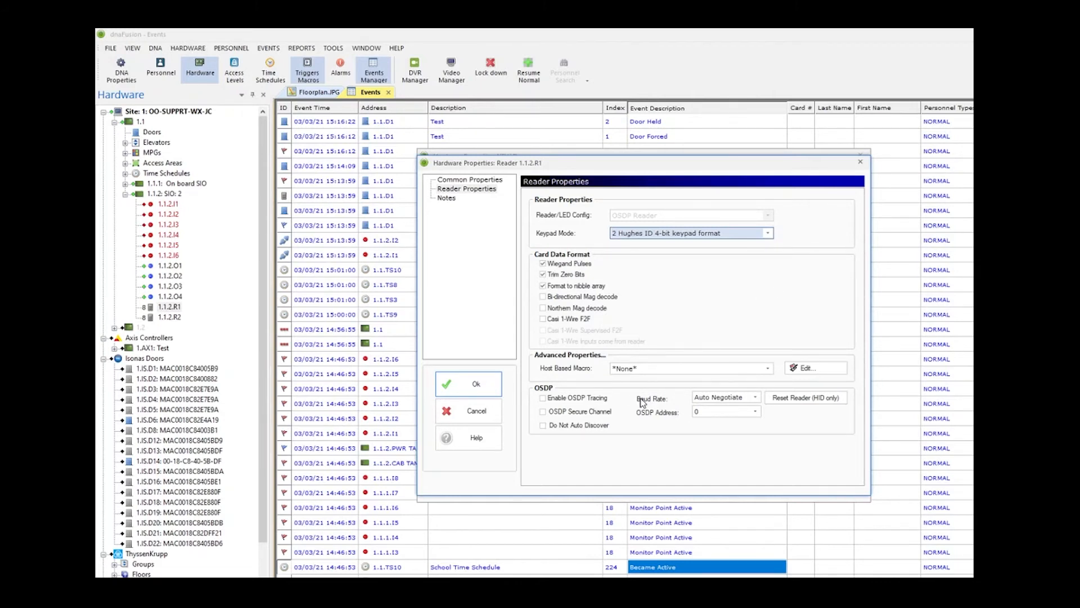
mouse_move(640, 446)
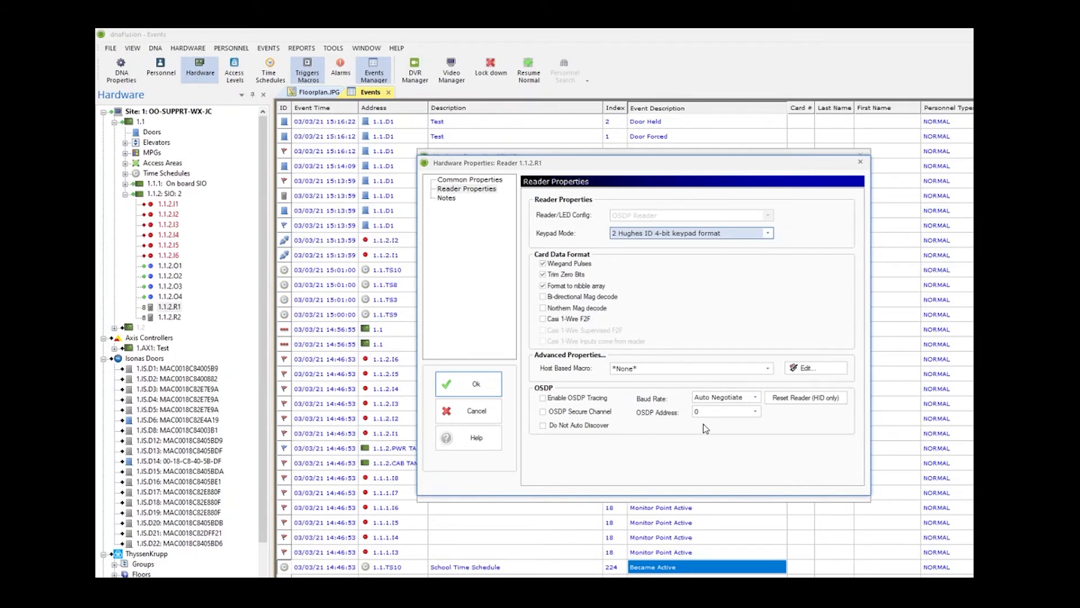
click(754, 412)
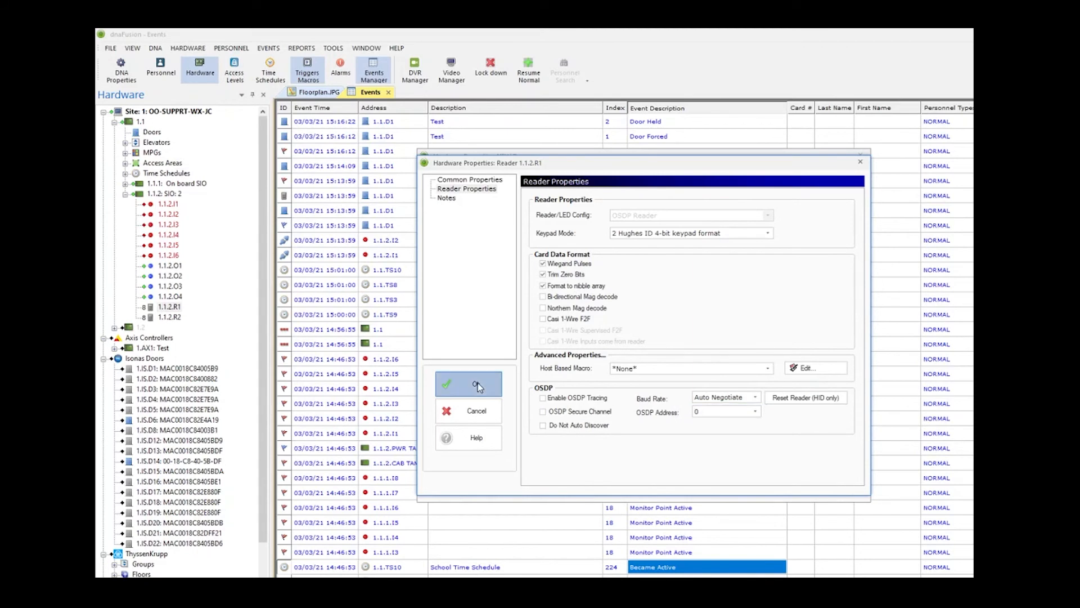
Save the reader and door Test, downloading now so 1.1.D1: Test appears under Doors.
click(476, 384)
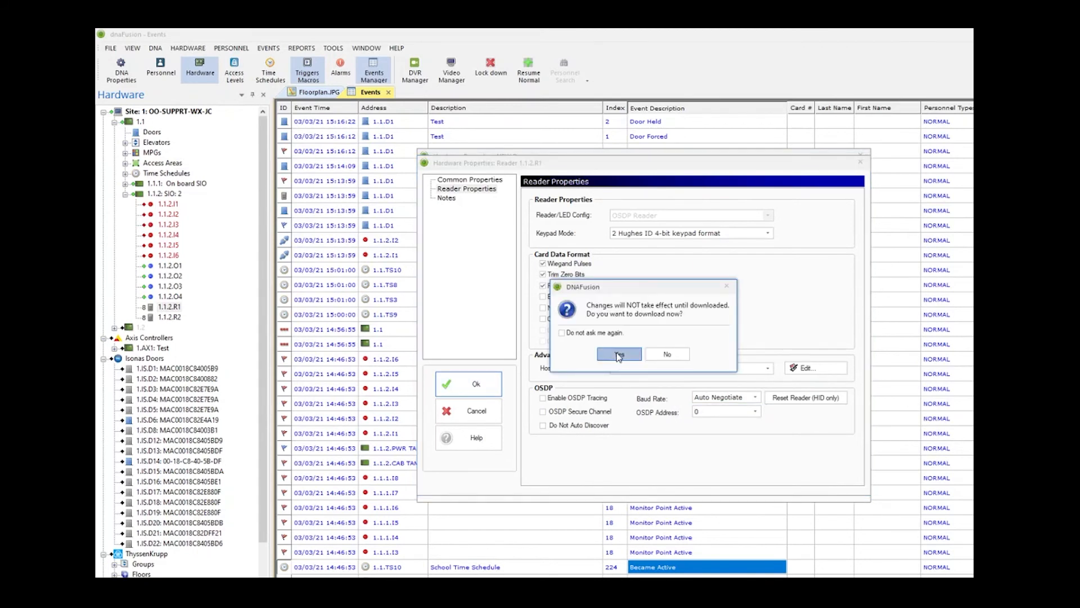
click(619, 353)
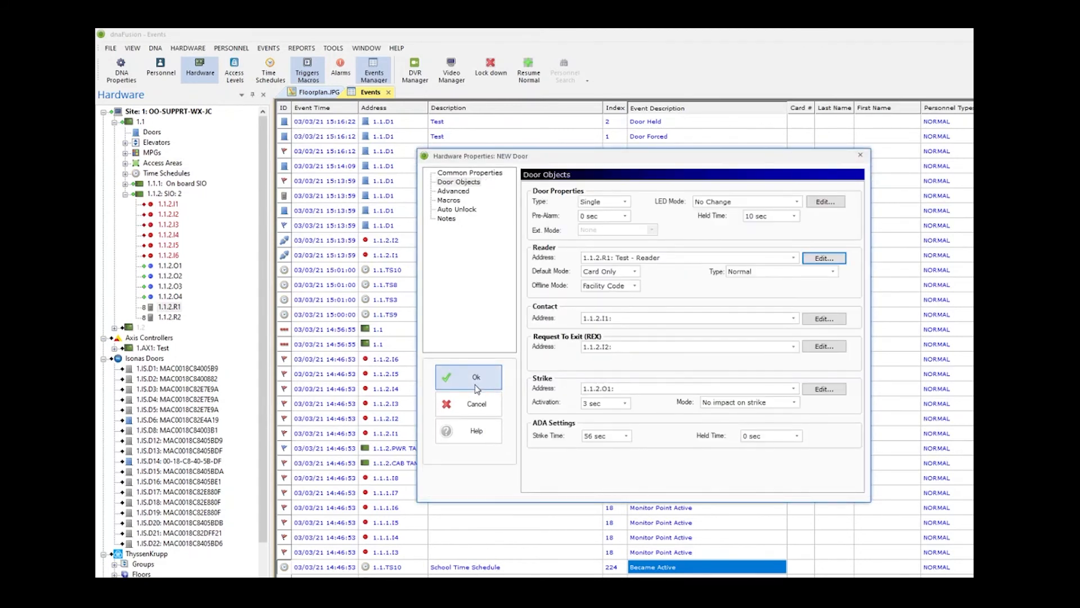
click(470, 377)
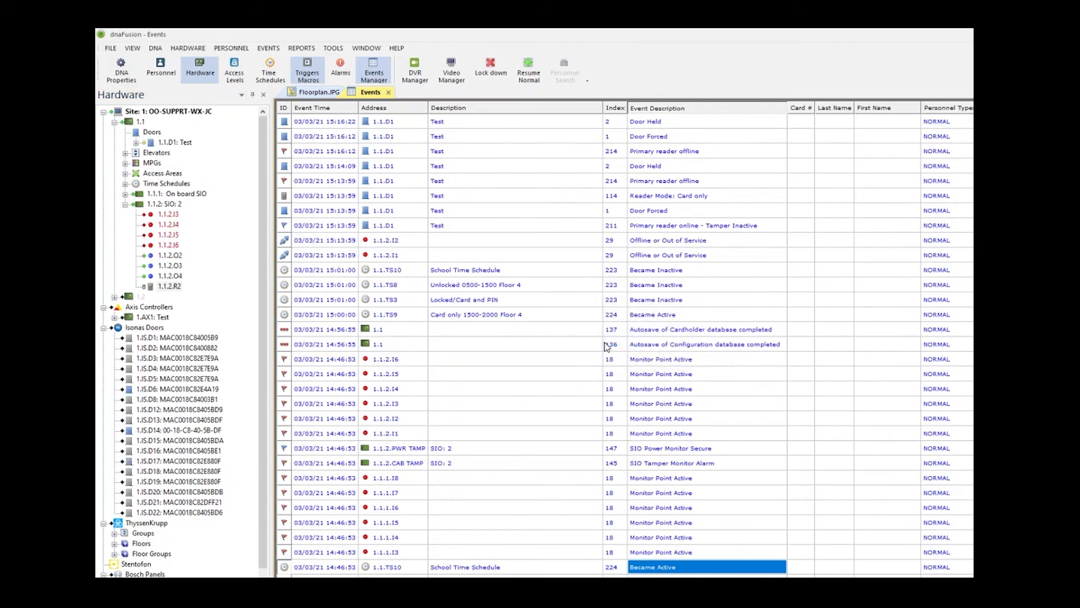